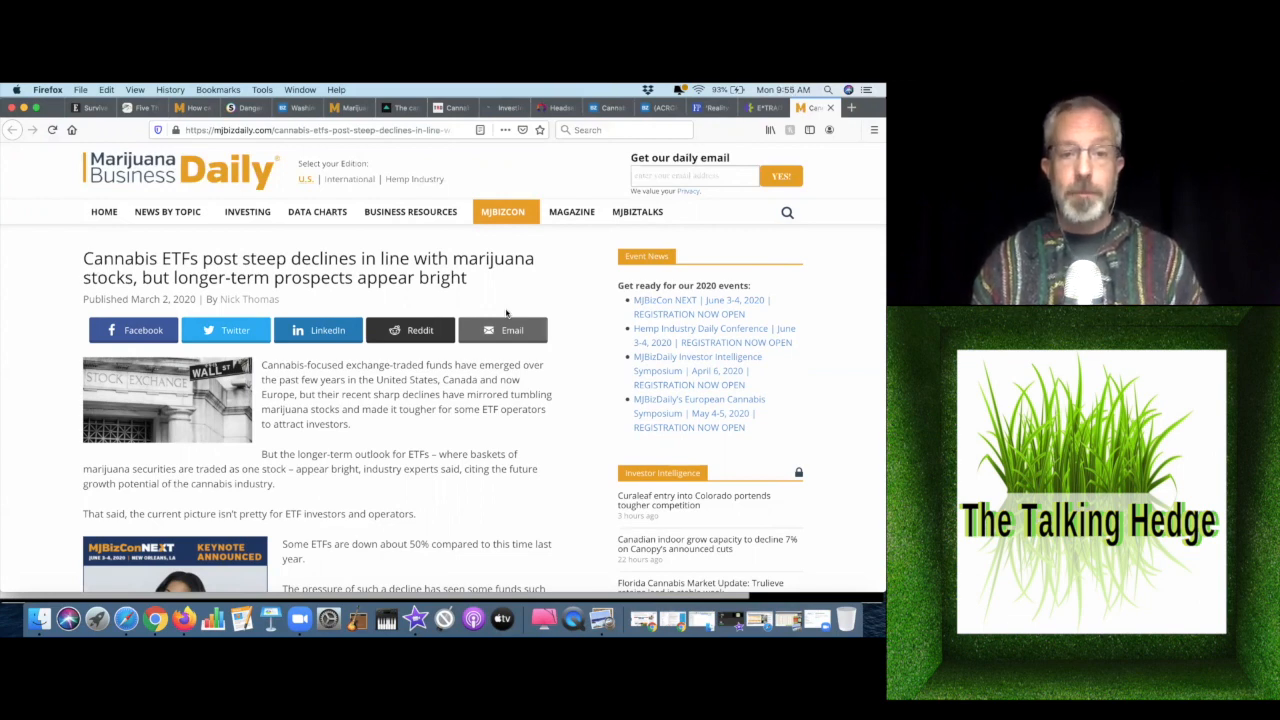
Scroll down the cannabis ETF declines article until the 'Spreading the risk' heading appears.
scroll(down, 3)
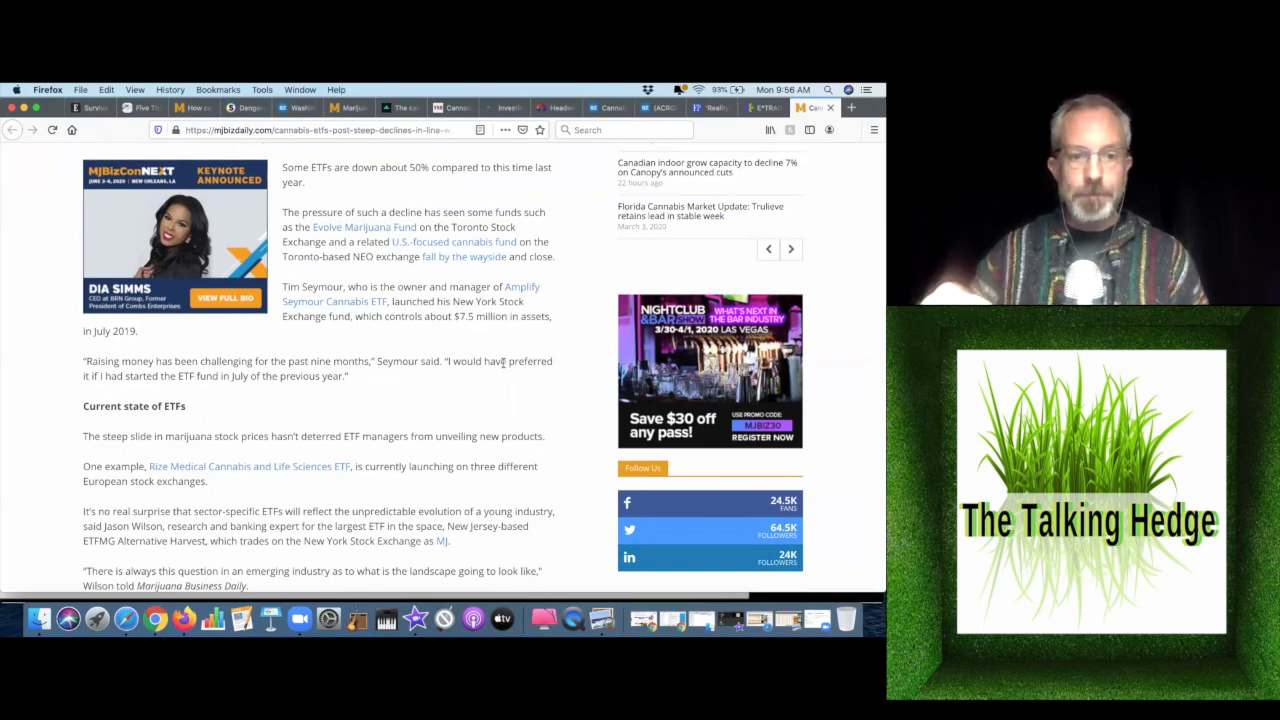
scroll(down, 3)
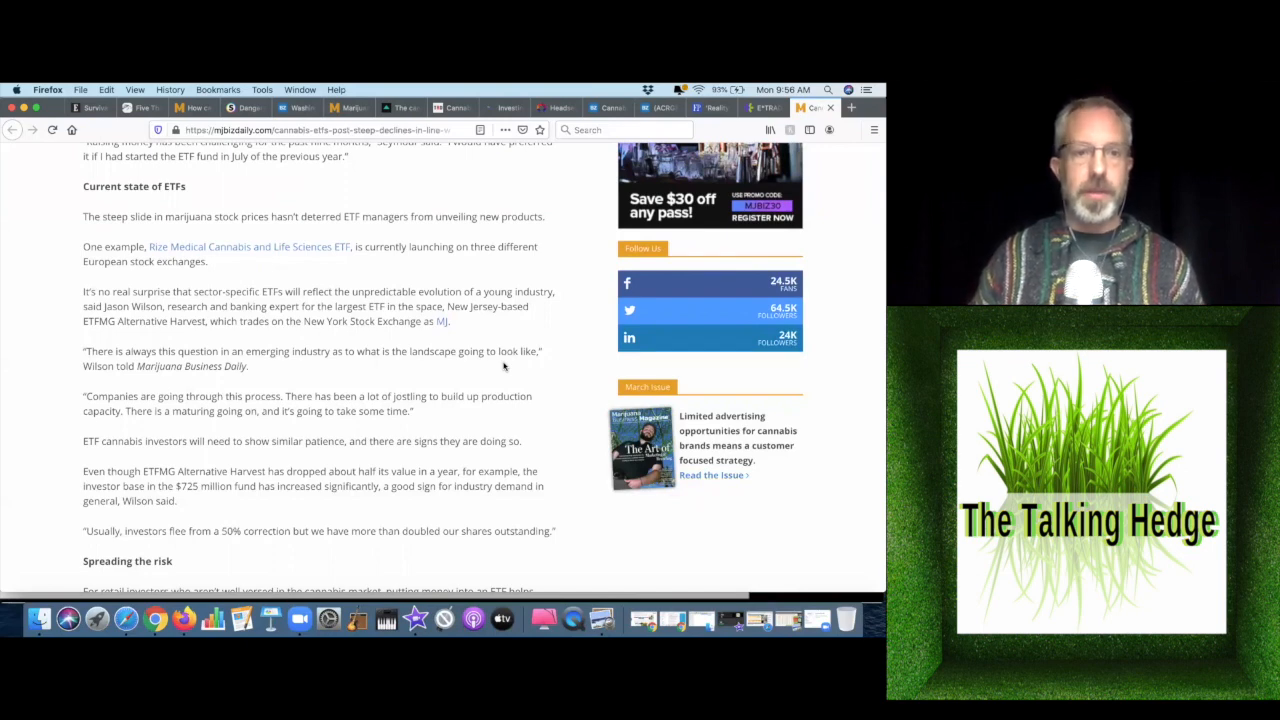
scroll(down, 3)
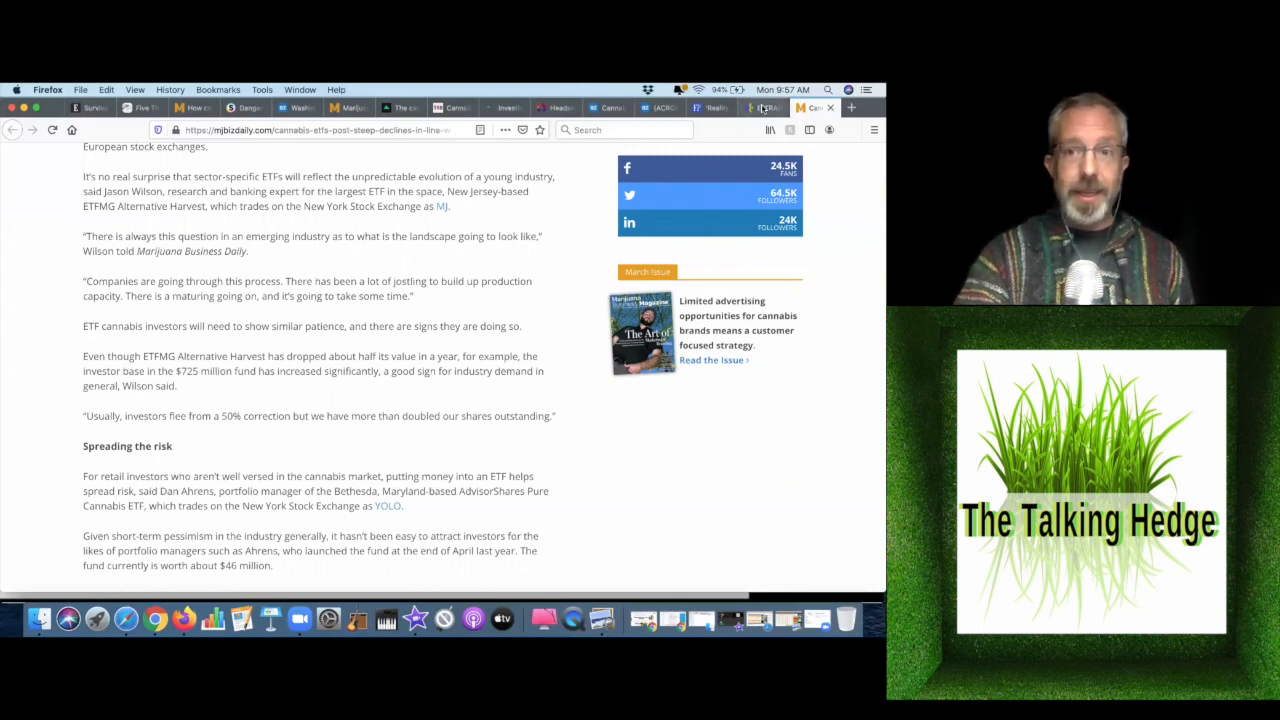
Switch to the E*Trade tab showing the cannabis stock watchlist with prices and daily changes.
click(762, 108)
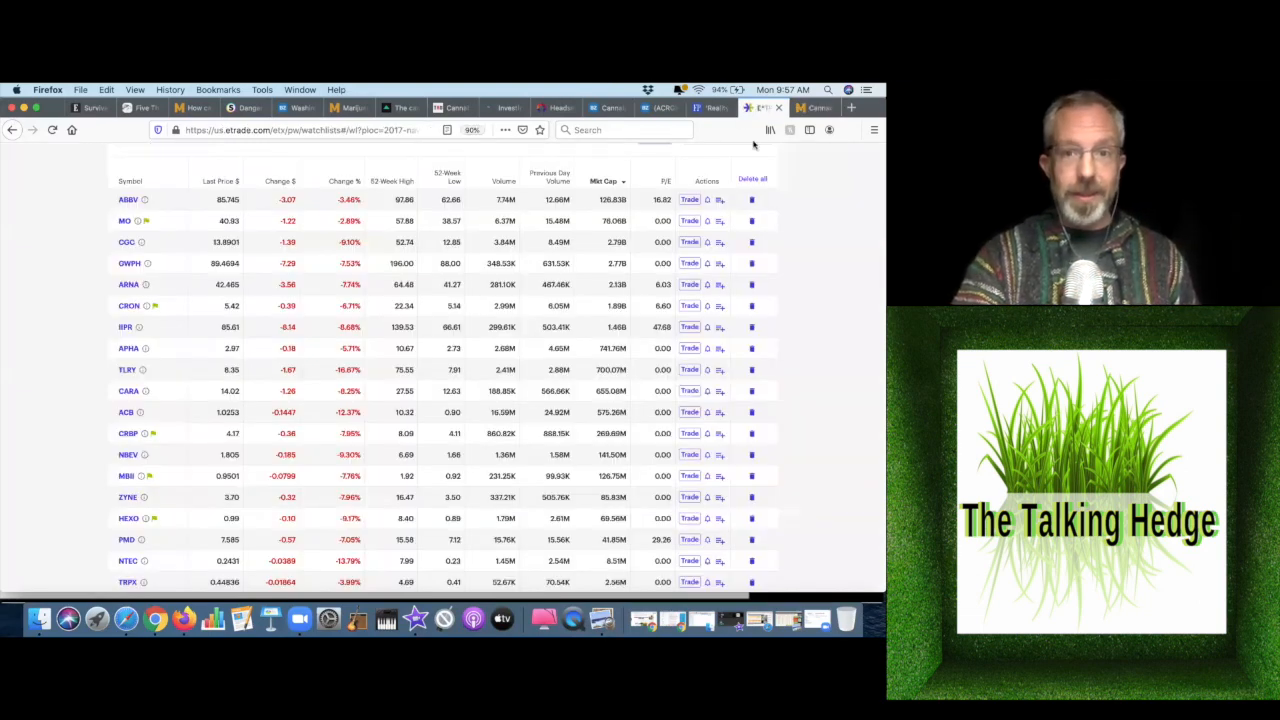
mouse_move(824, 168)
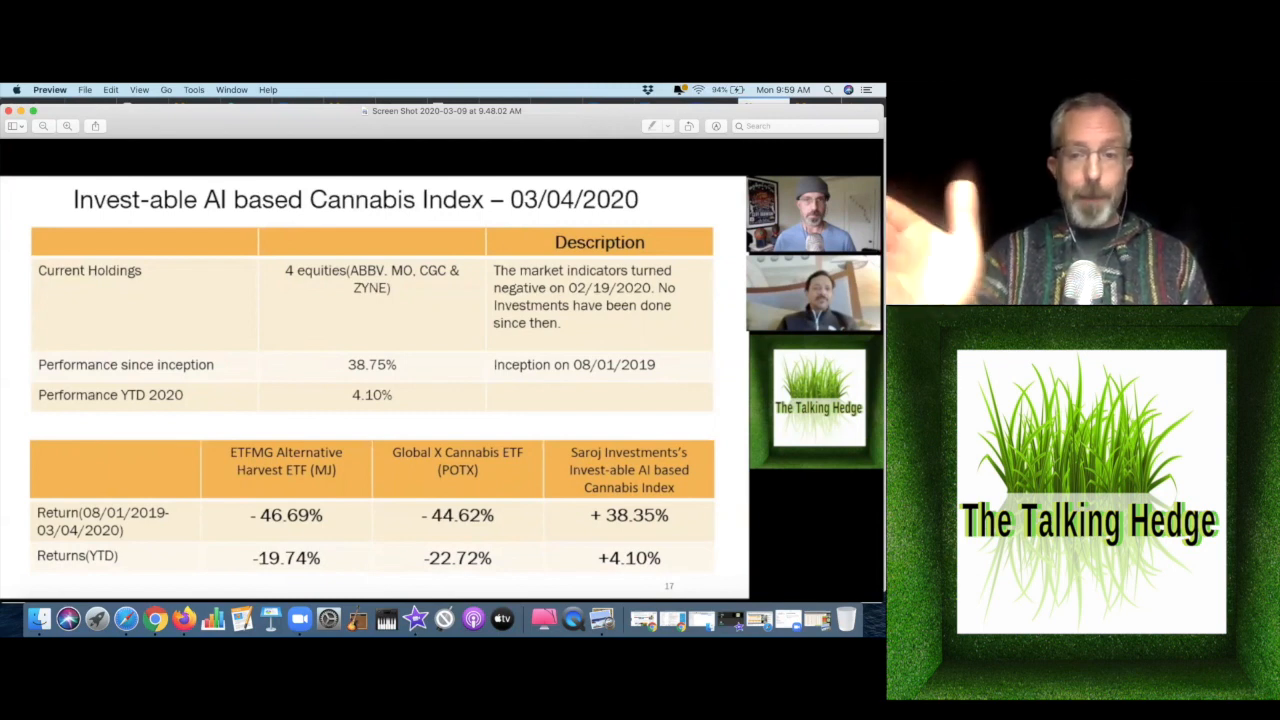
mouse_move(90, 252)
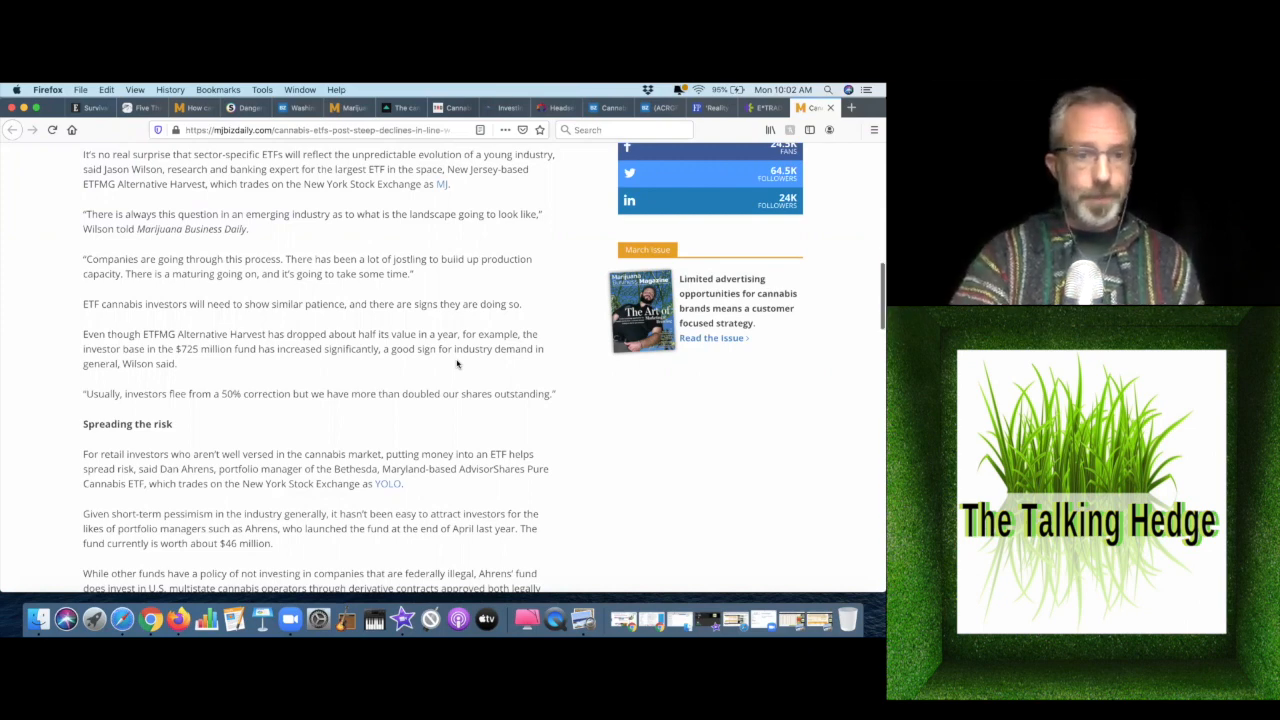
Scroll the ETF article to Wilson's rejection of Ahrens' active-management argument.
scroll(down, 3)
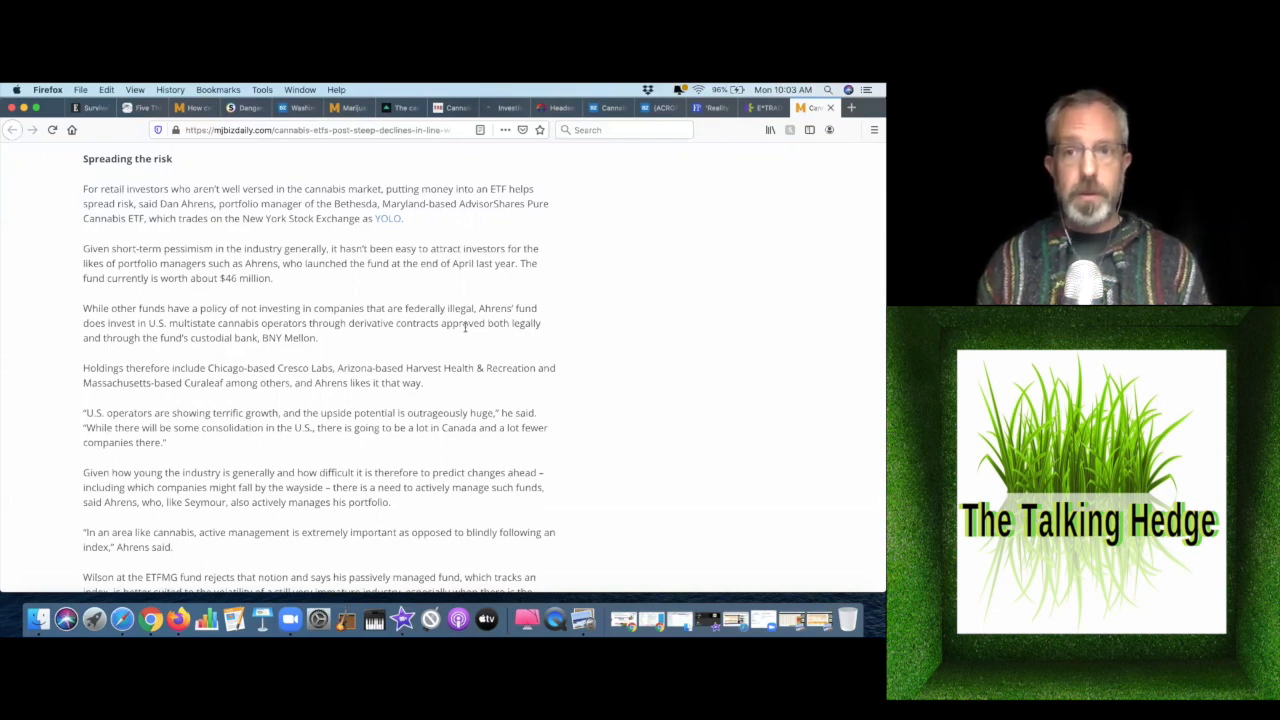
mouse_move(720, 120)
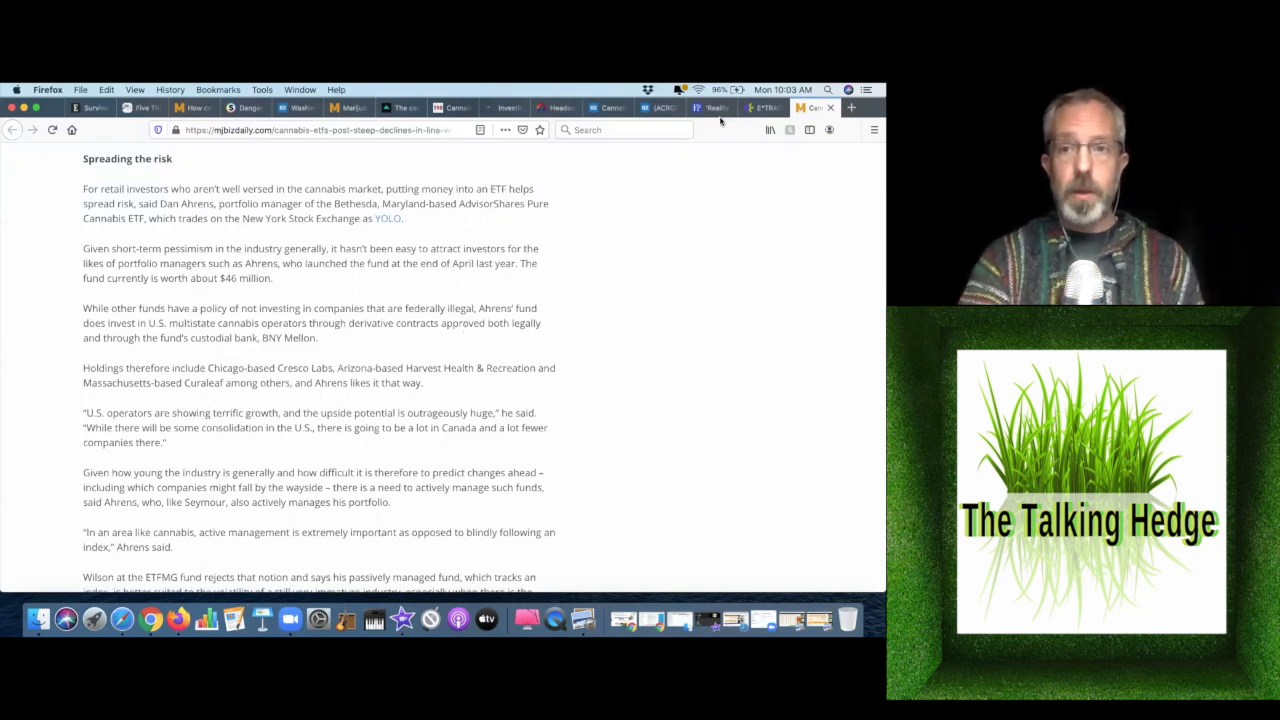
Switch to the Financial Post 'Reality check' Canadian cannabis article and scroll to its headline.
click(710, 108)
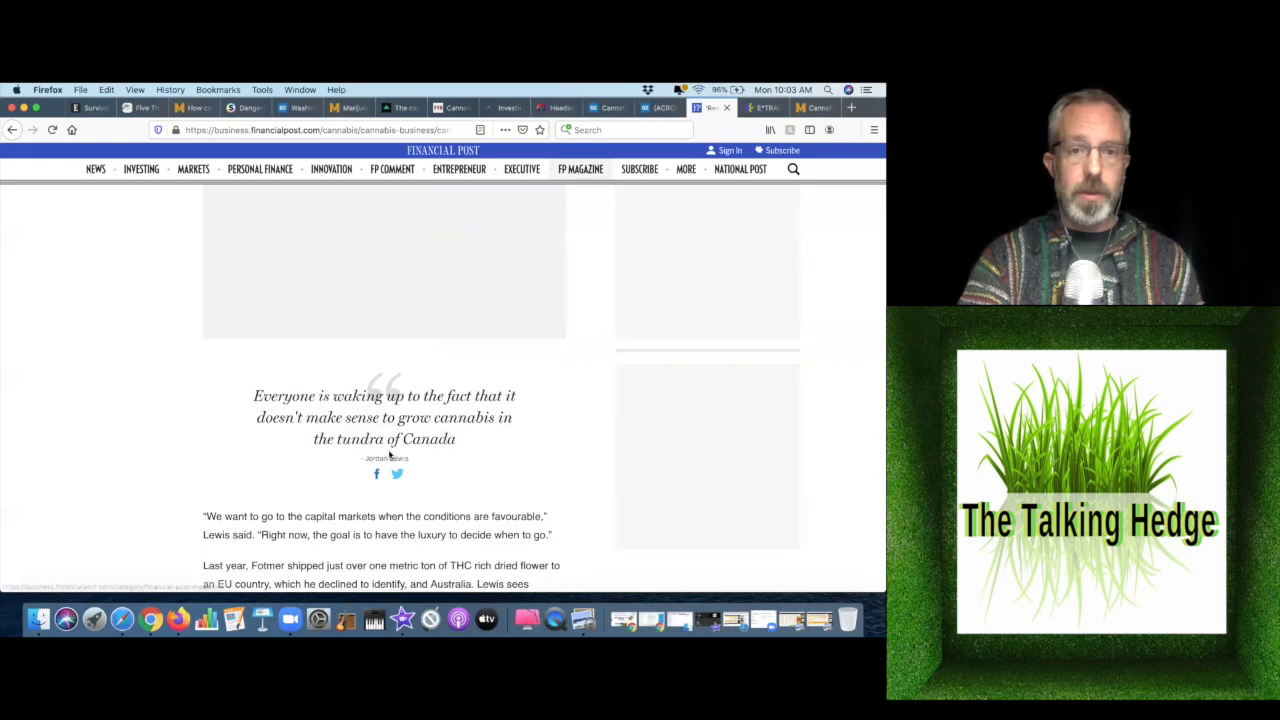
scroll(up, 3)
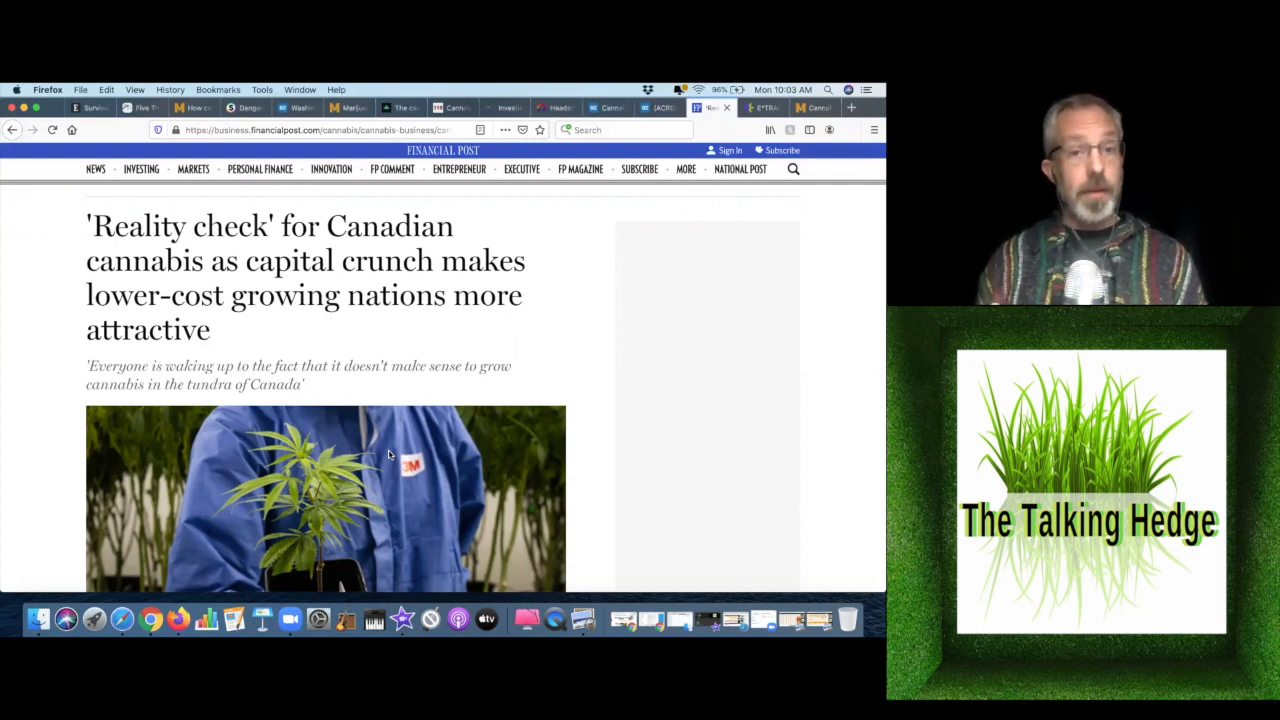
mouse_move(656, 244)
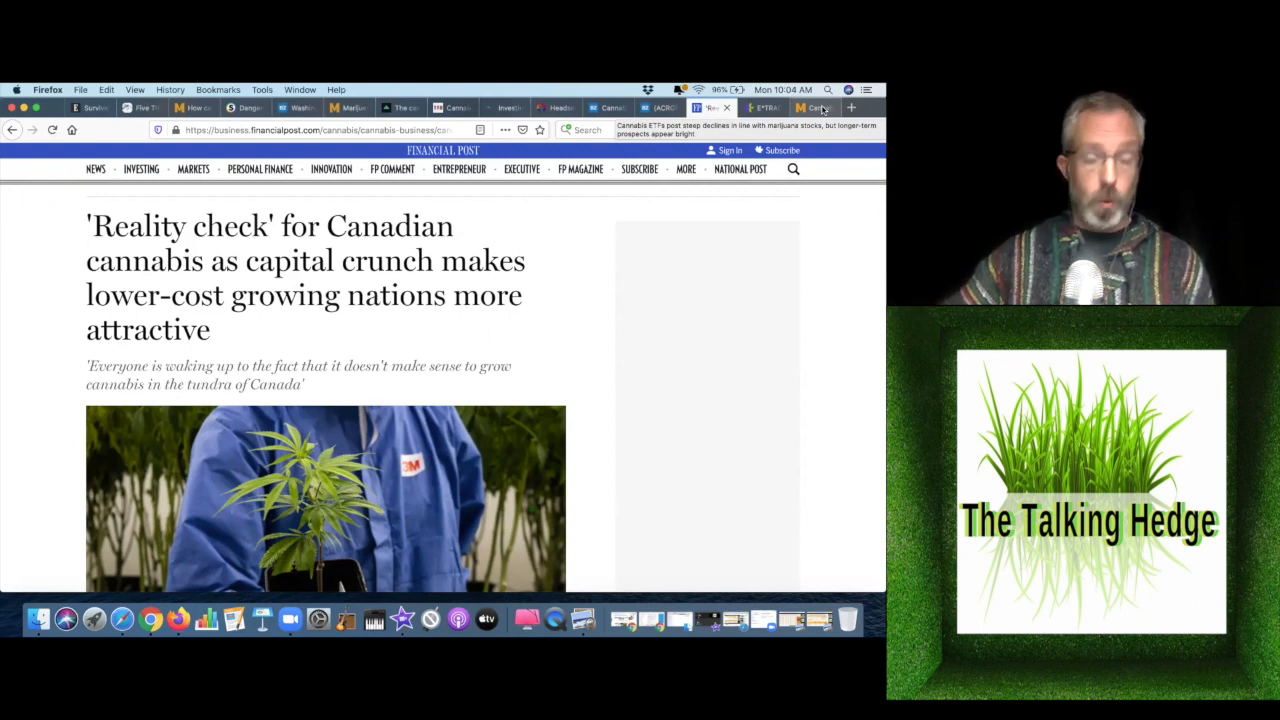
Return to the Marijuana Business Daily ETF article and scroll to Wilson's federal-illegality point.
click(810, 108)
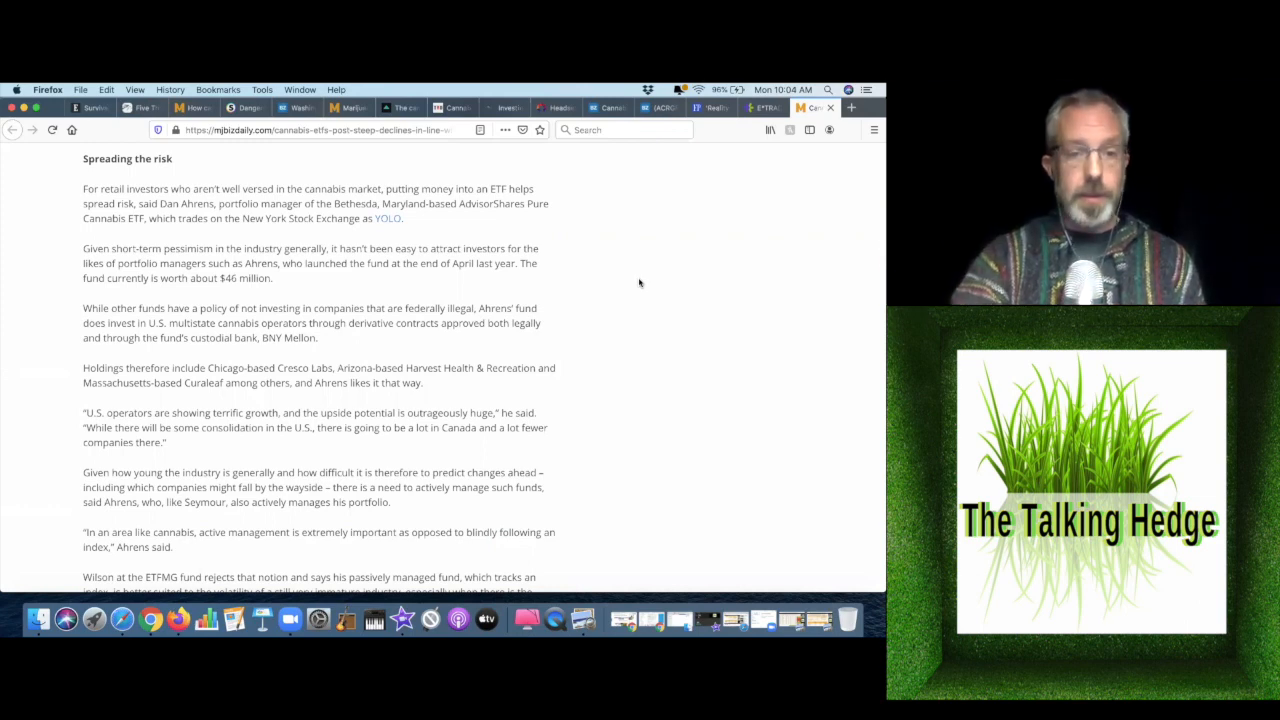
scroll(down, 3)
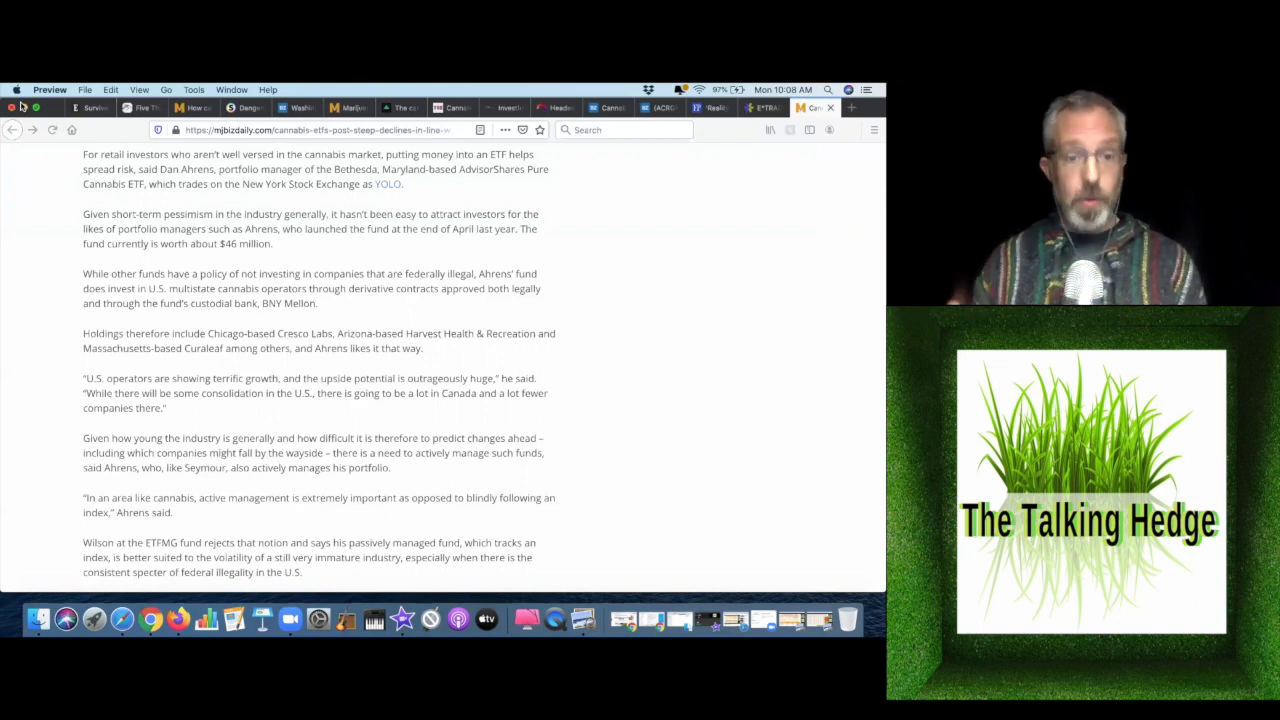
Scroll the cannabis ETF article back toward its headline.
scroll(down, 3)
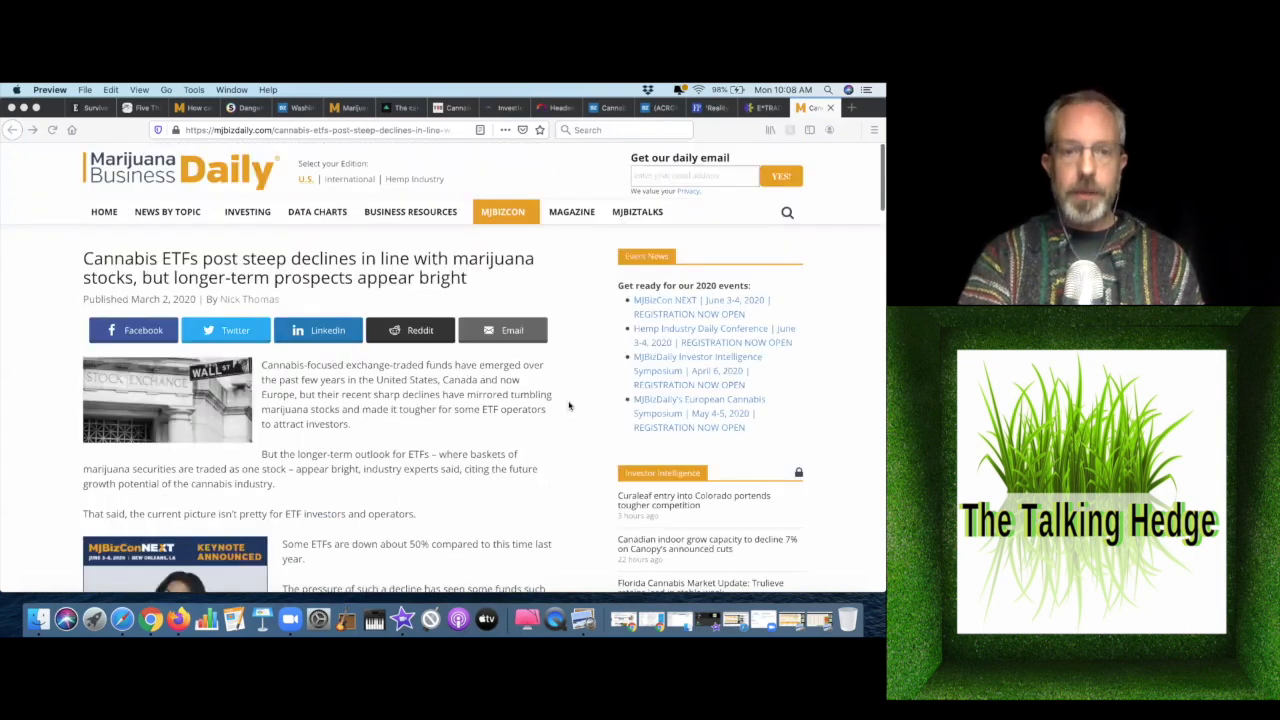
scroll(down, 3)
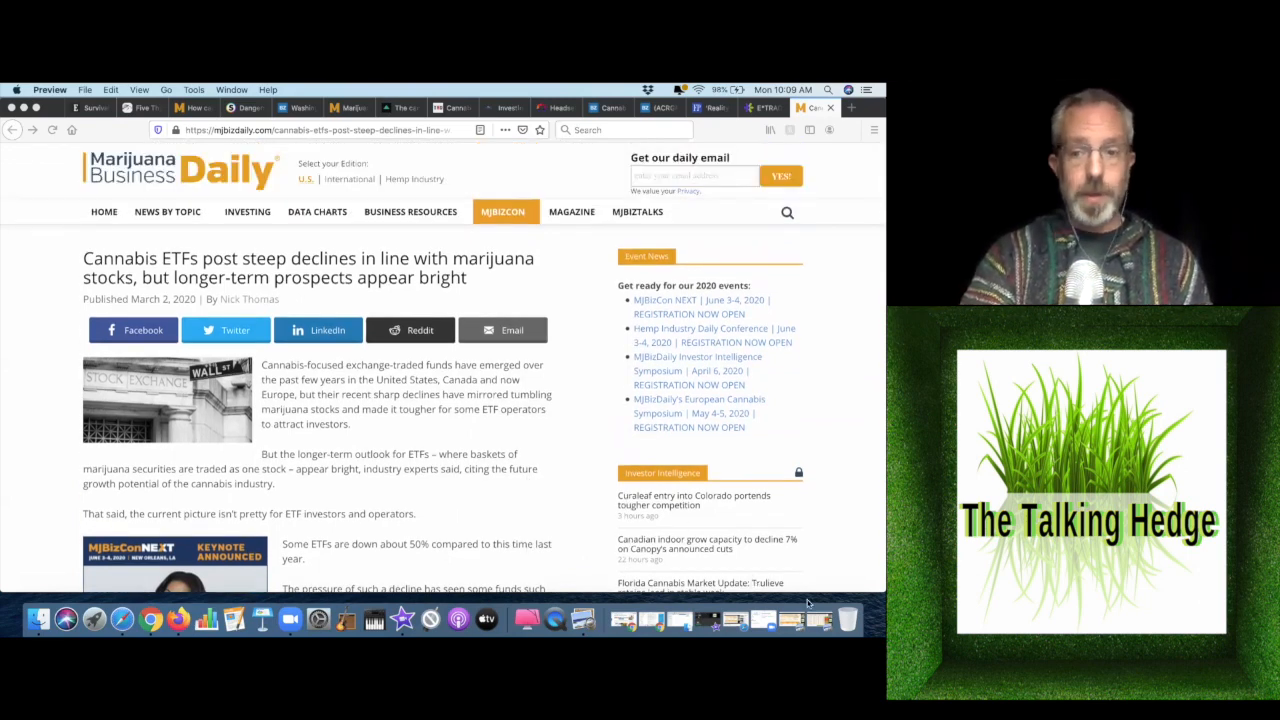
mouse_move(808, 604)
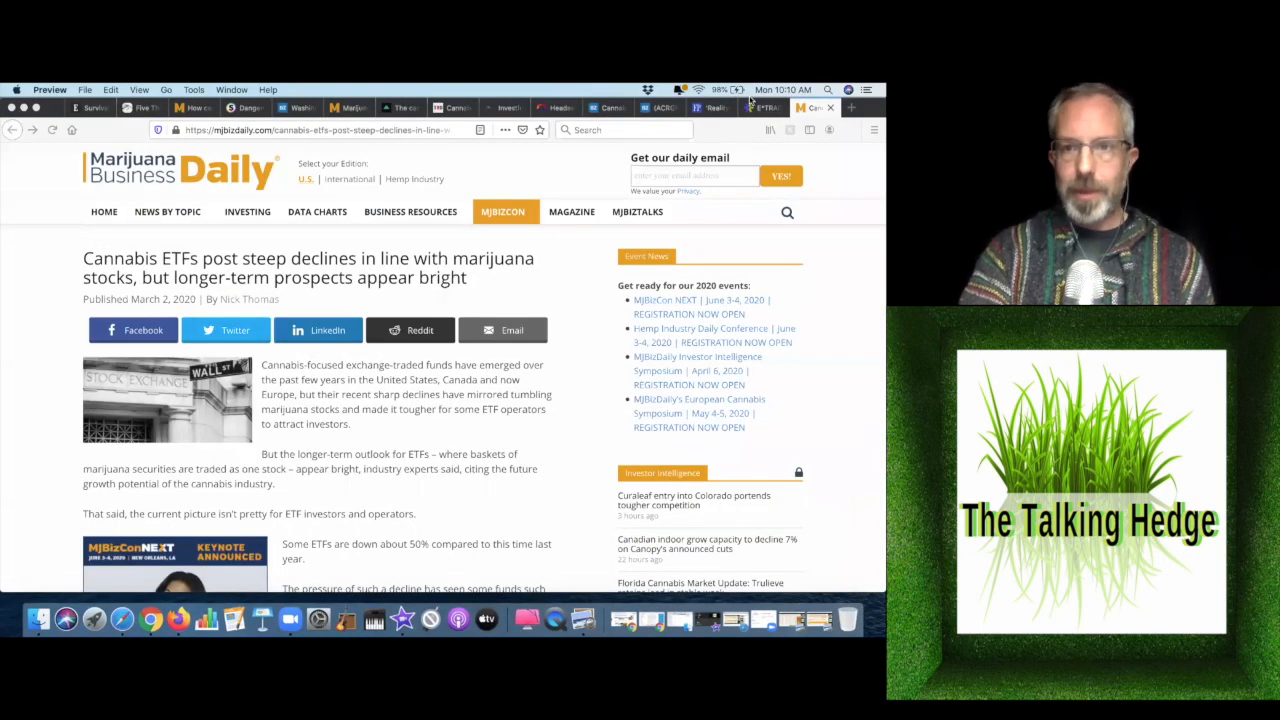
Switch to the E*Trade cannabis stock watchlist and scroll down its symbols.
click(764, 108)
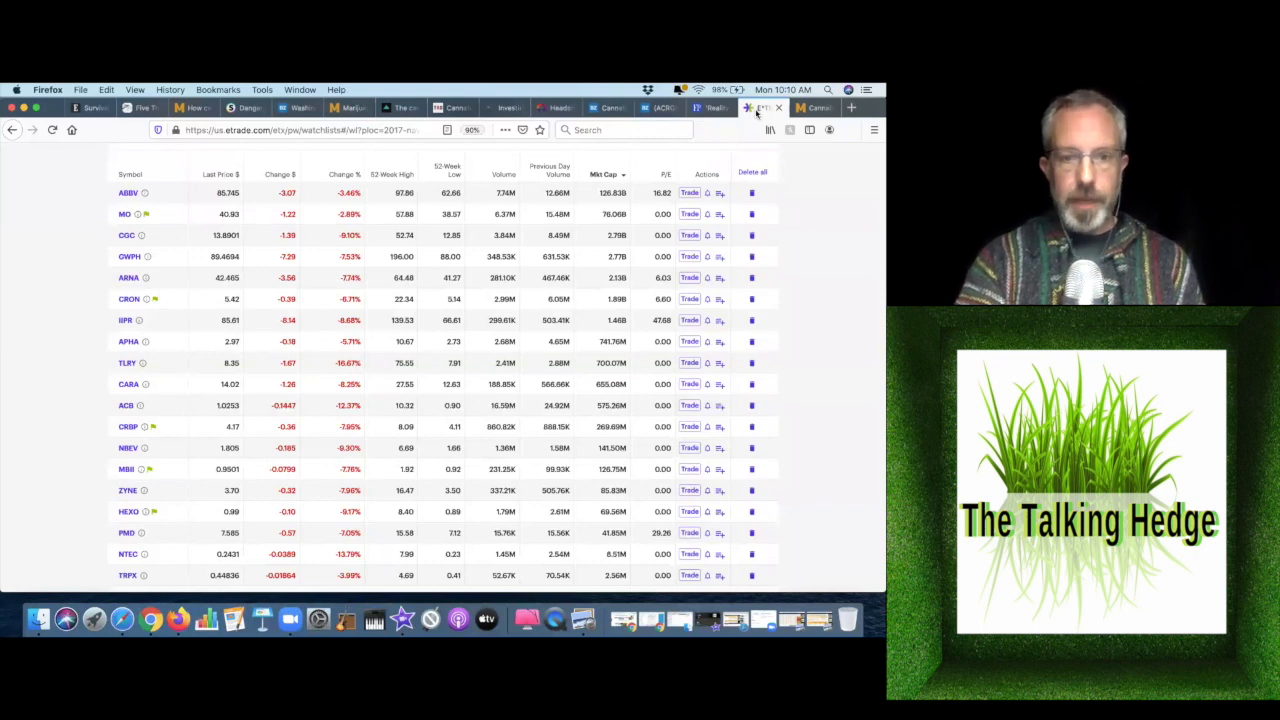
scroll(down, 3)
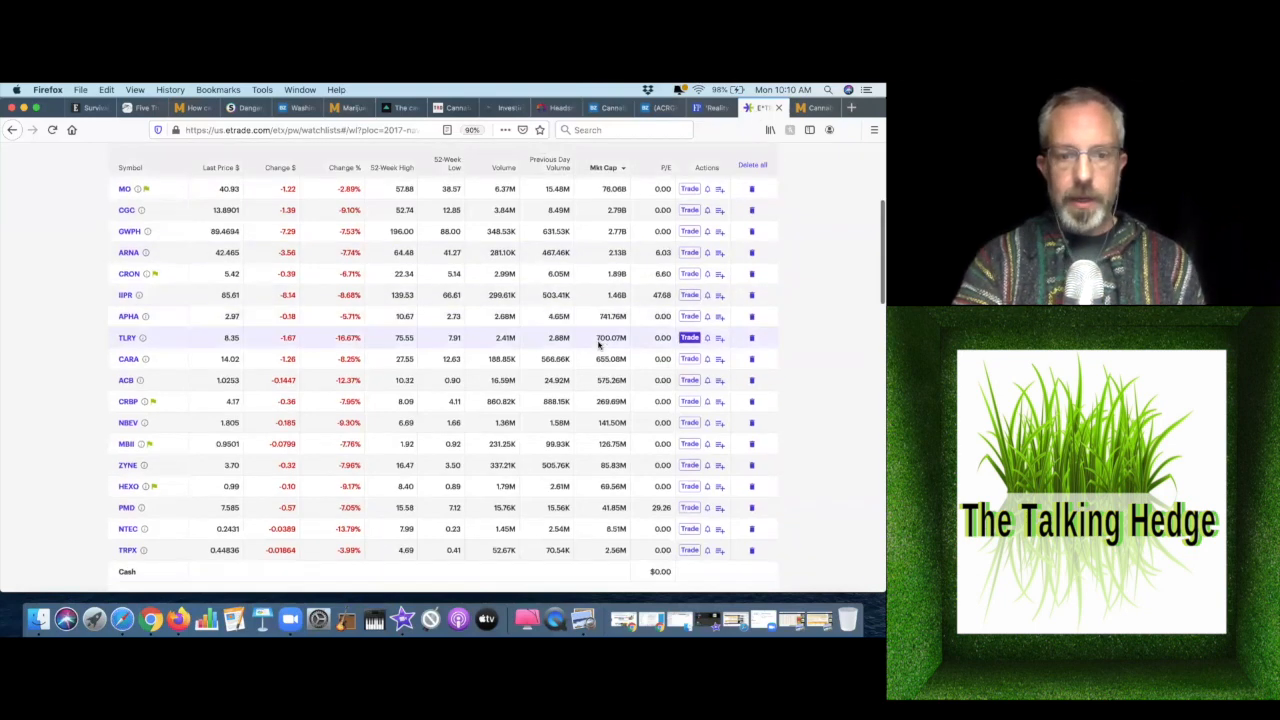